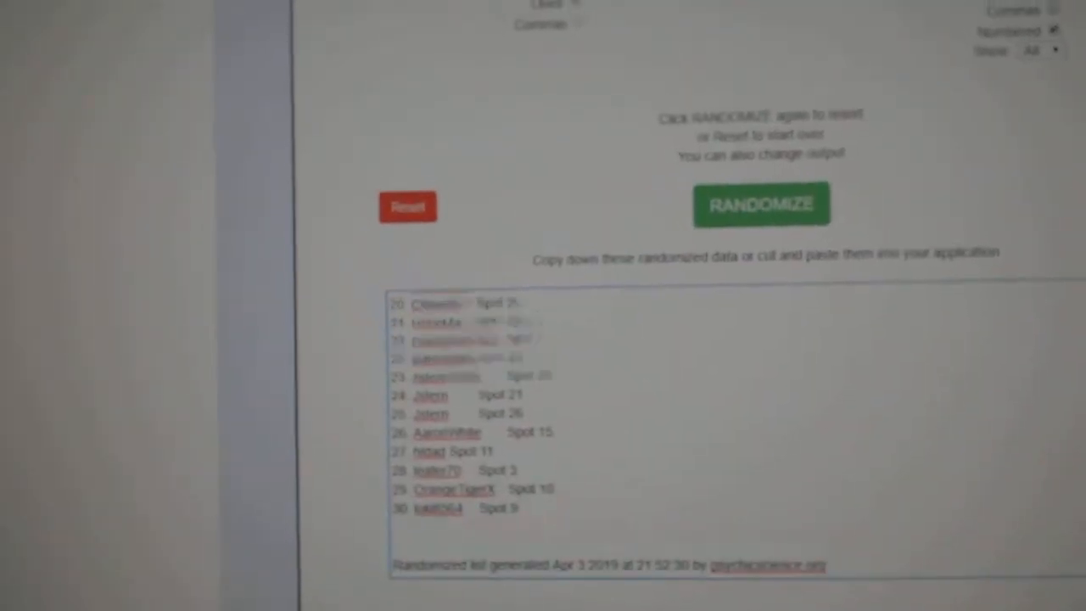
Step: Select the randomized NHL team-name output list so it can be copied
left_click(760, 203)
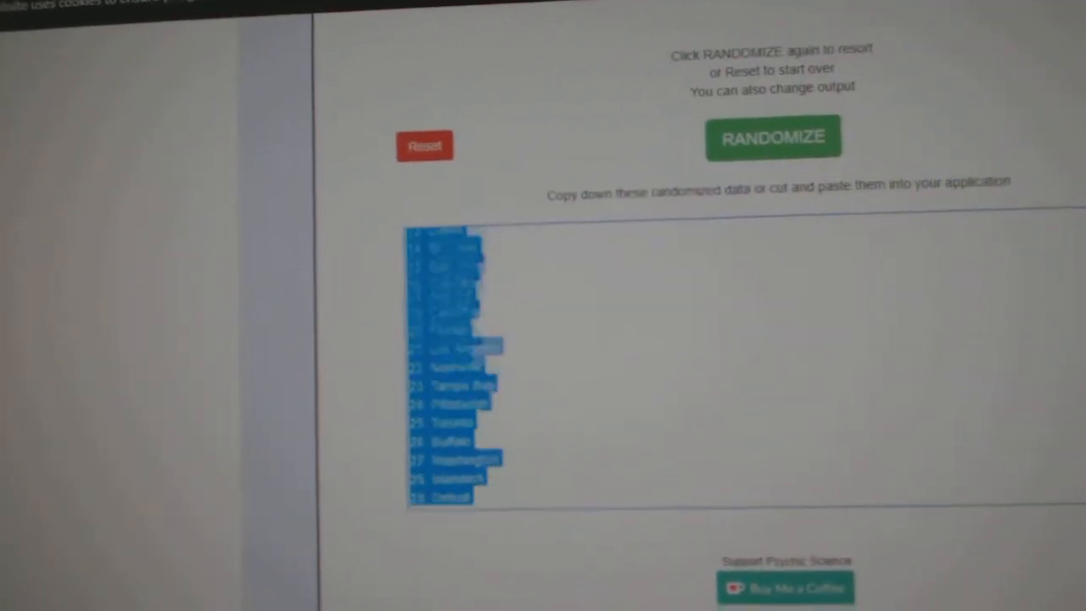
Step: Randomize the NHL team names again to produce a fresh shuffled order
left_click(772, 136)
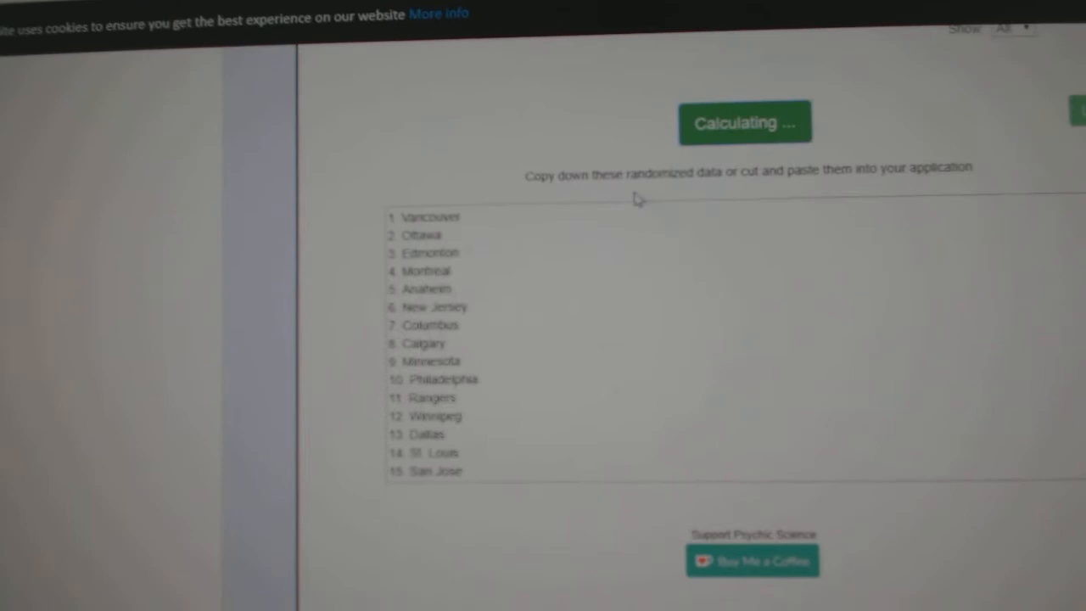
left_click(743, 123)
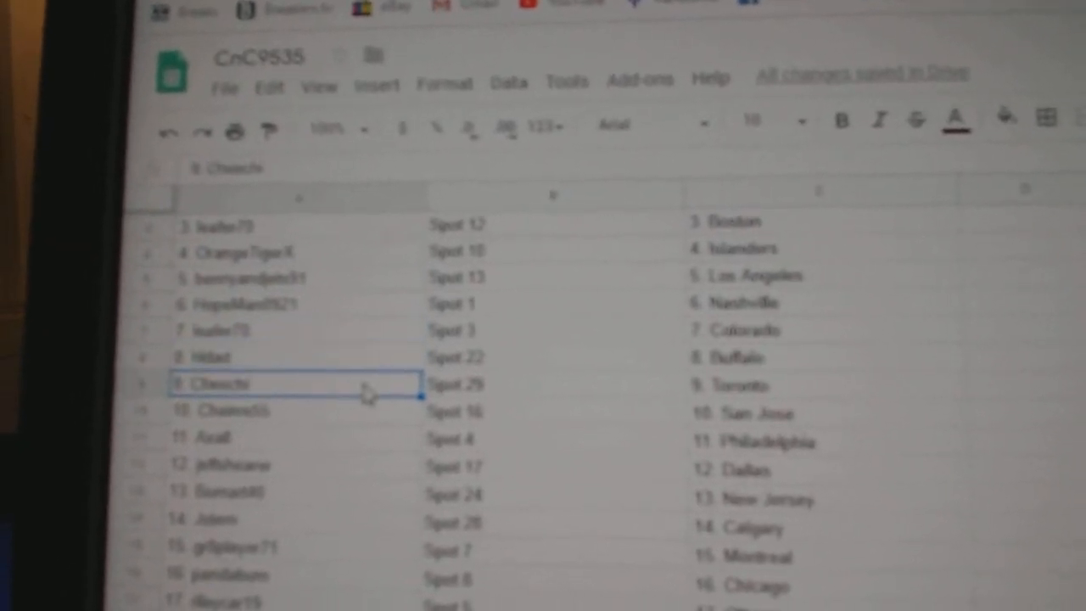
scroll("down", 3)
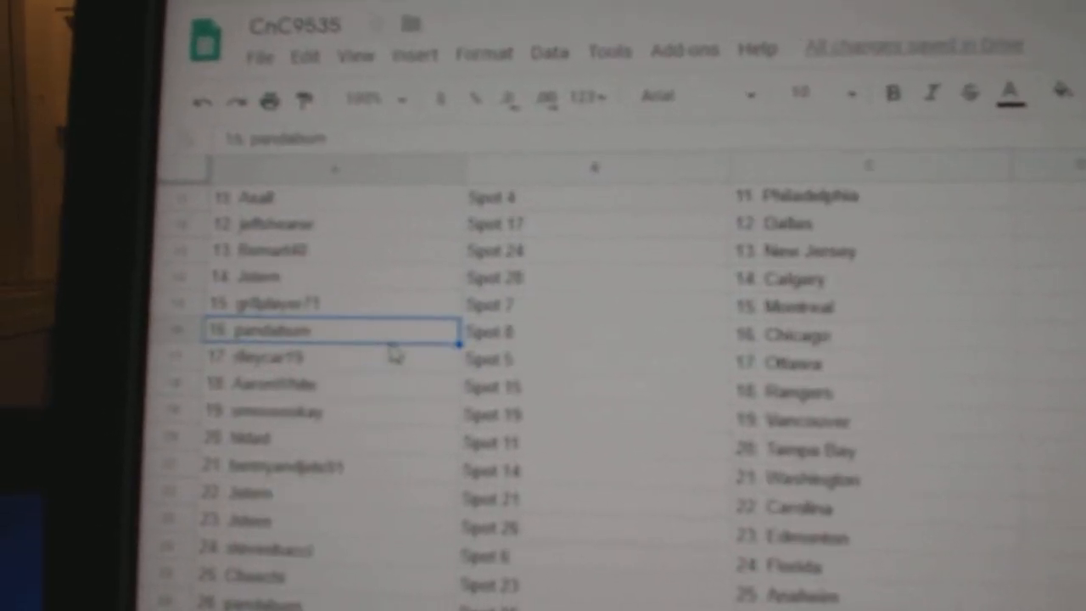
left_click(340, 378)
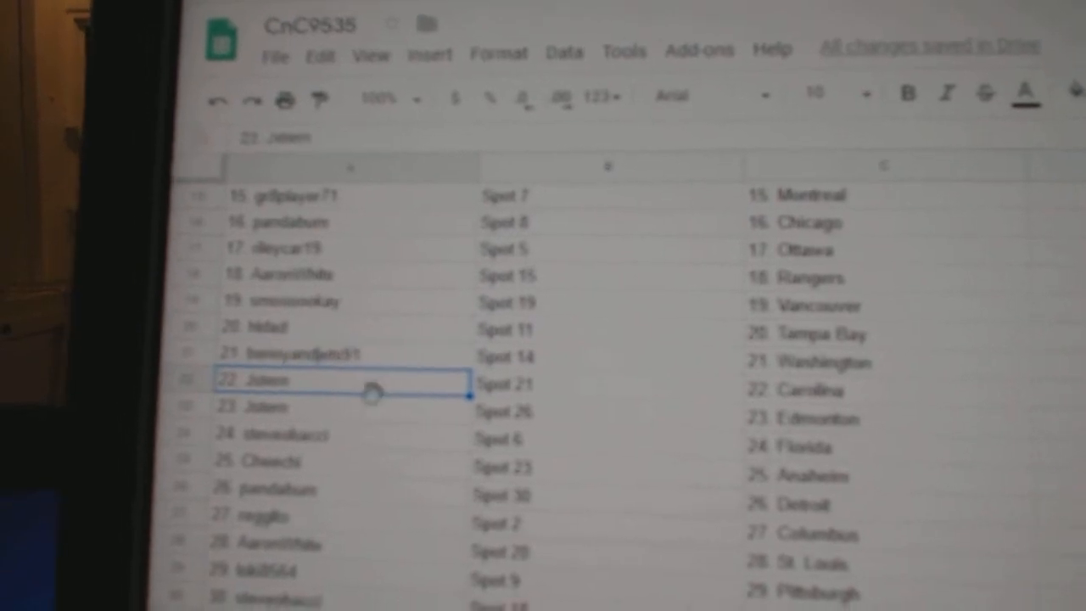
left_click(322, 428)
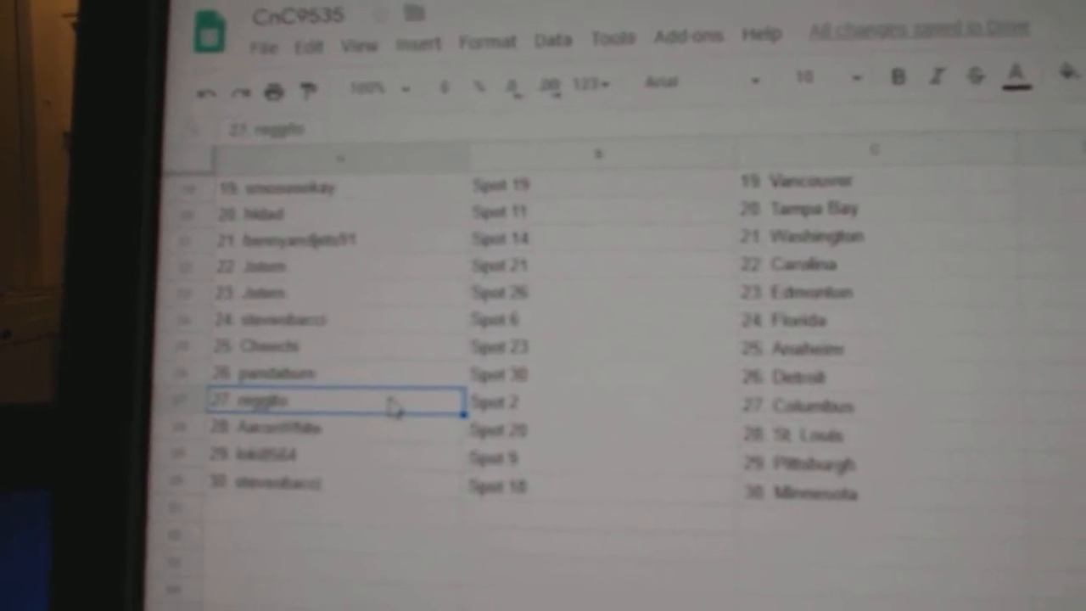
left_click(330, 420)
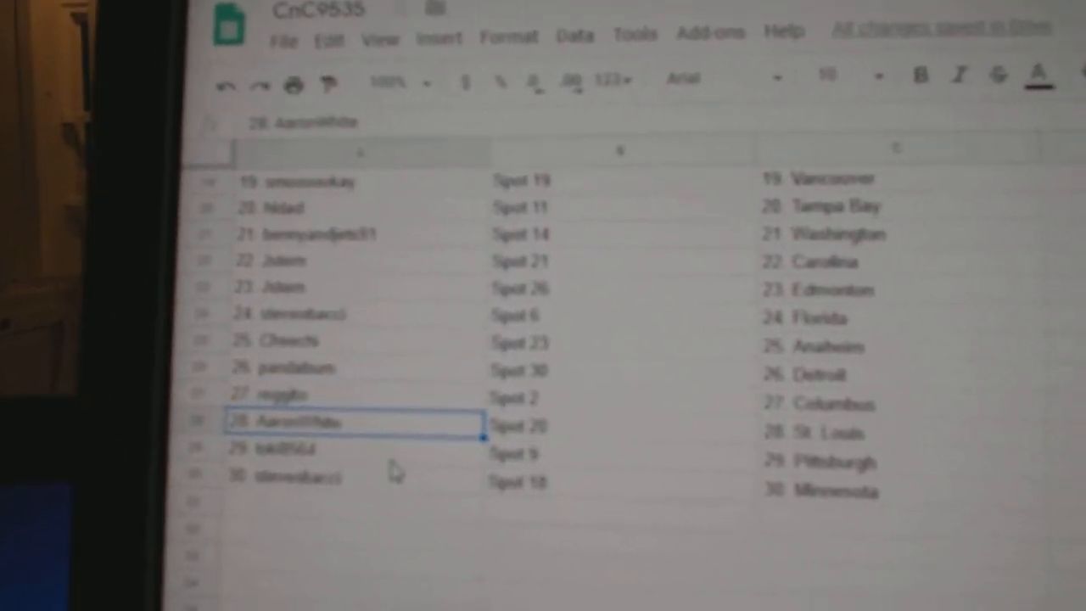